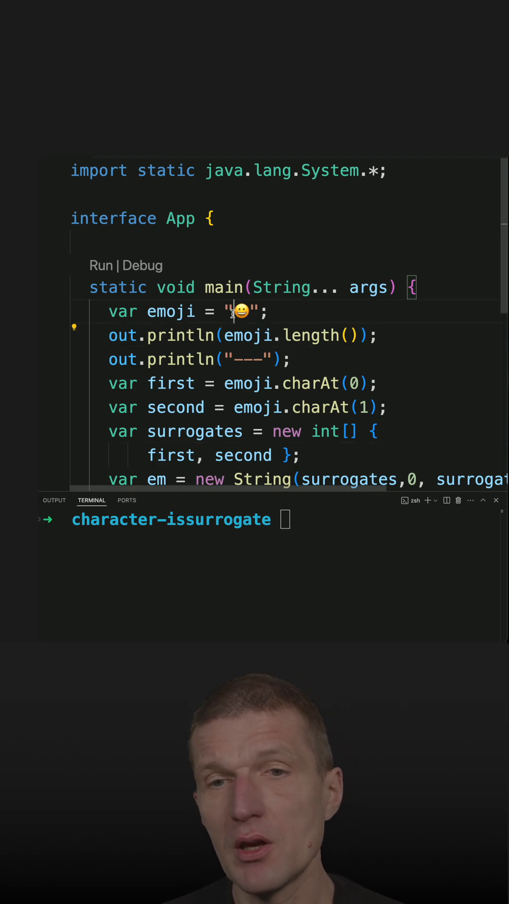
Add the line 'var first = emoji.charAt(0);' after the second variable
double_click(175, 407)
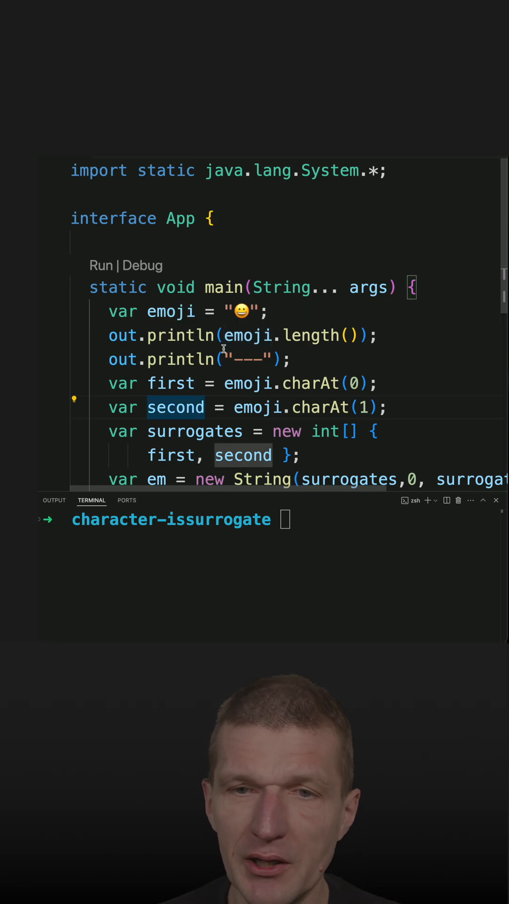
scroll("down", 3)
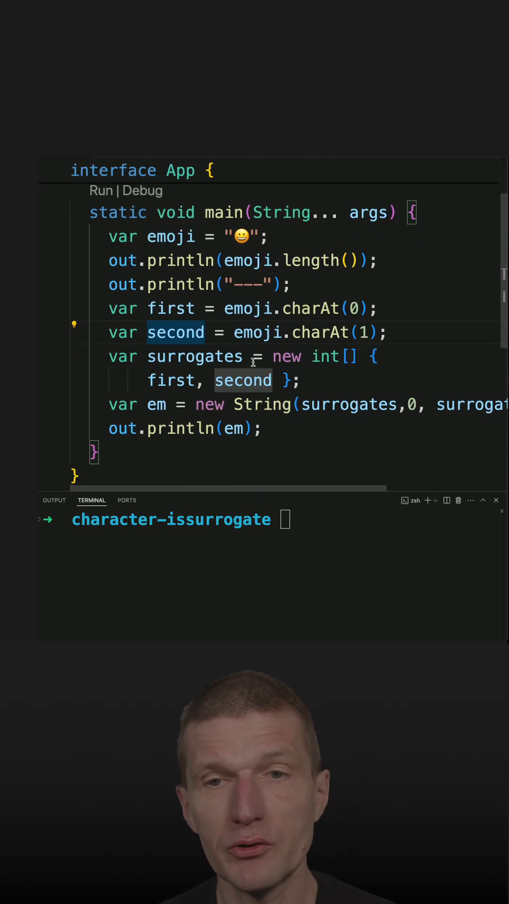
left_click(390, 332)
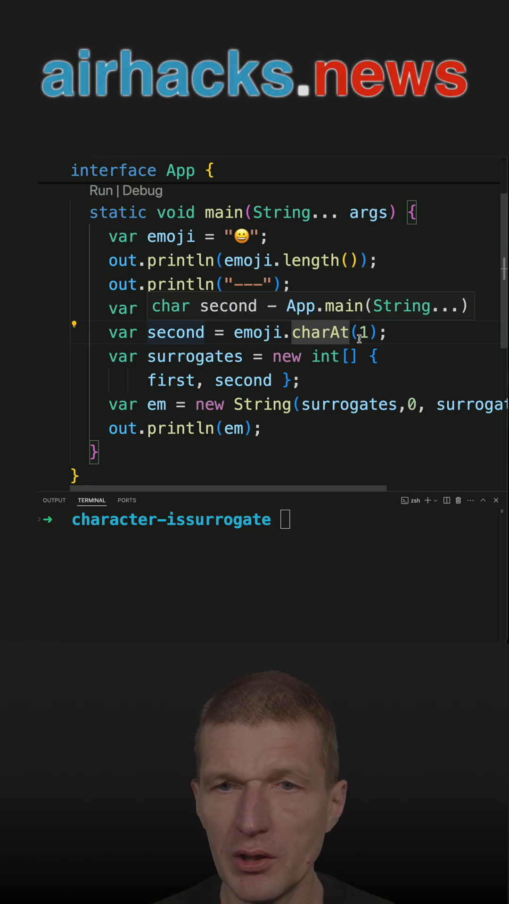
type("var first = emoji.charAt(0);")
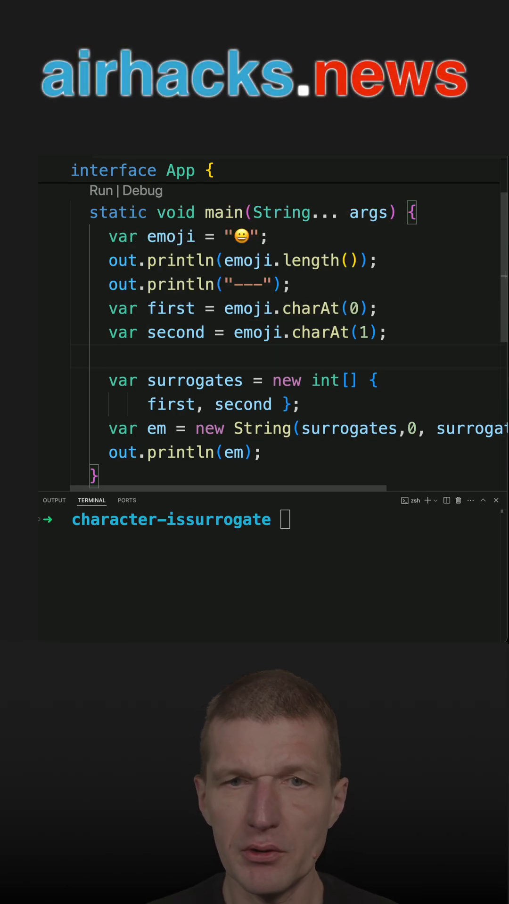
Begin an out.println of Character.isSurrogate, completing Character with IntelliSense
type("our.println(Cha);")
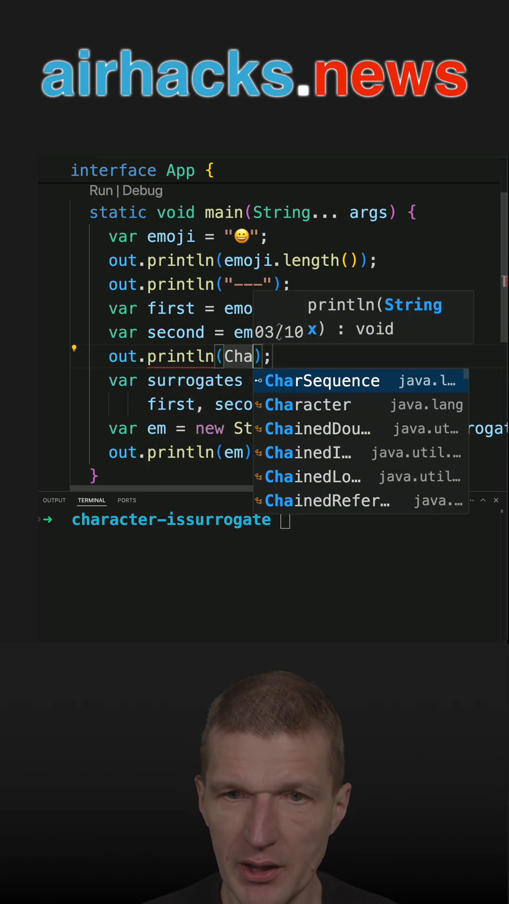
left_click(307, 404)
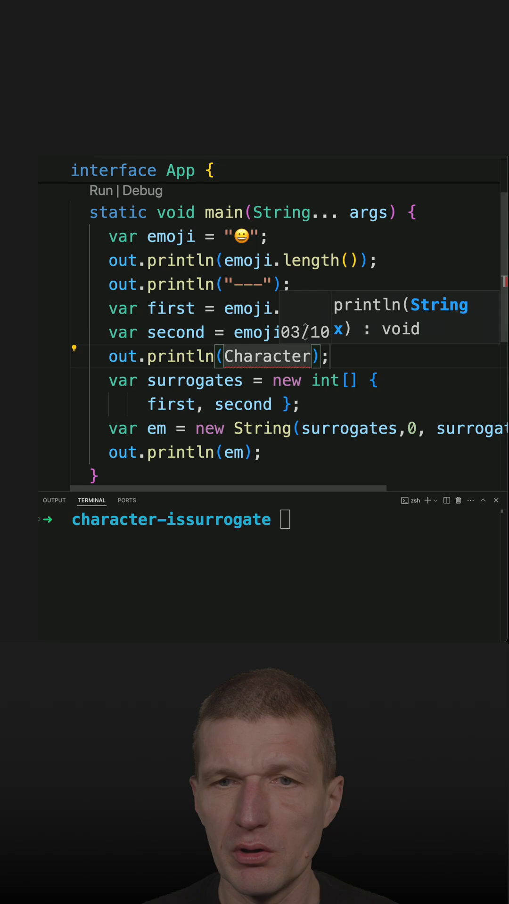
type(".")
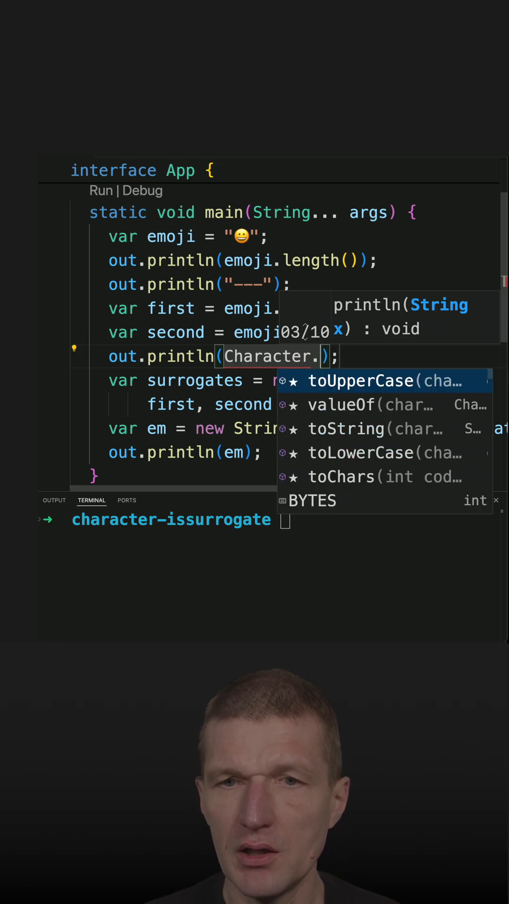
type("isSurrogate(first")
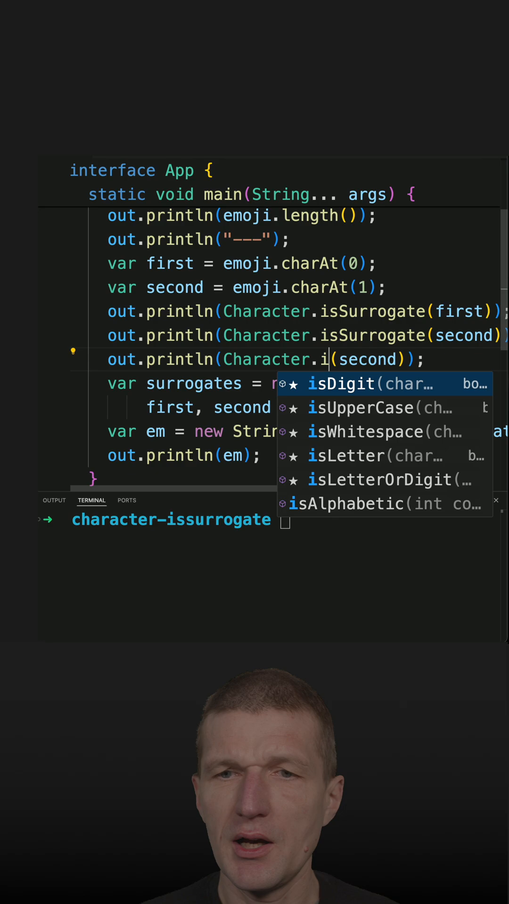
Finish the Character.isHighSurrogate(first) check and add an isSurrogate check on second
type("sHighSurrogate")
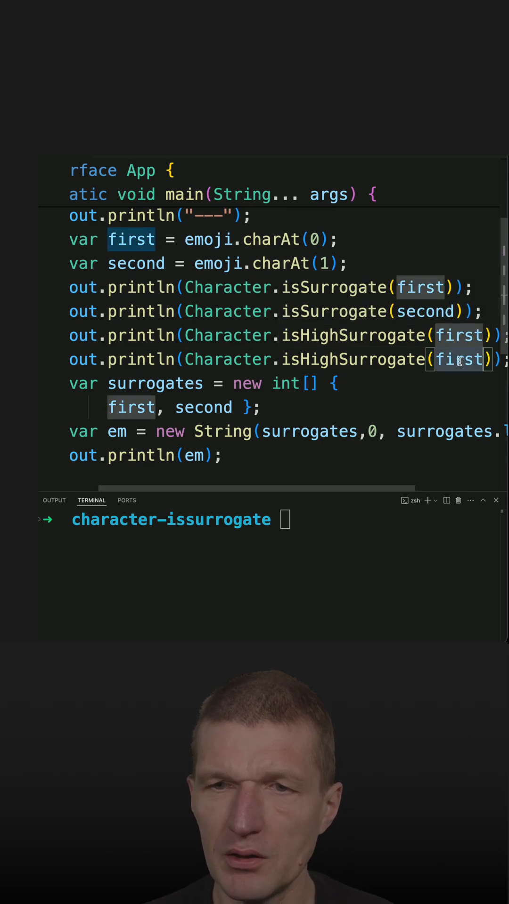
type("second")
left_click(274, 520)
type("k")
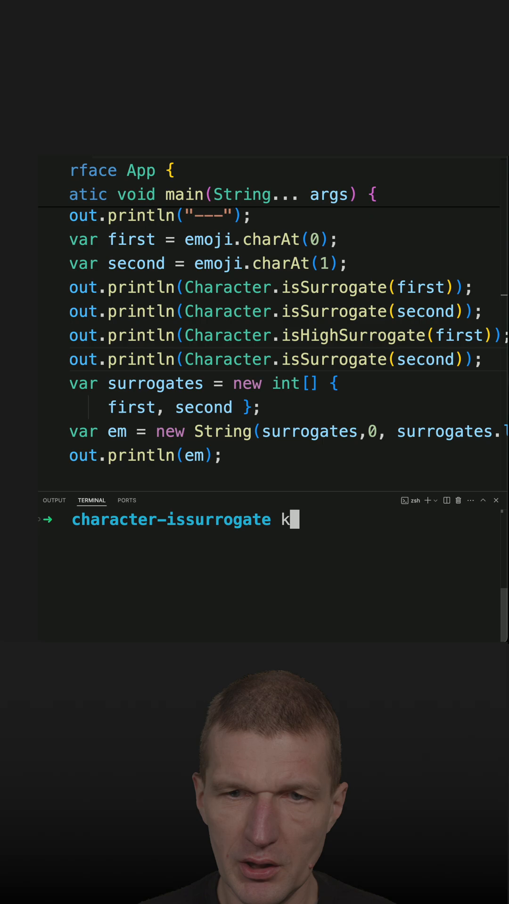
Run java App.java in the terminal, showing 2, four true results and the smiley
type("java app.j")
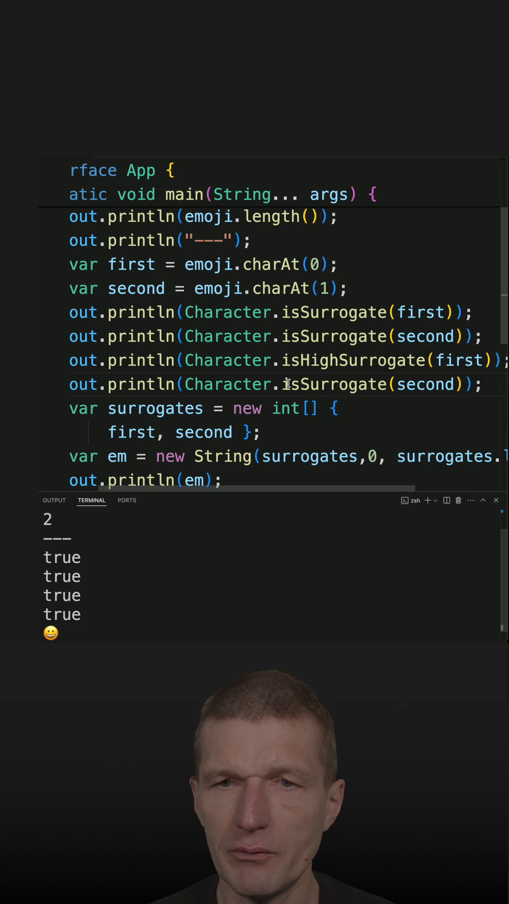
type("character-issurrogate")
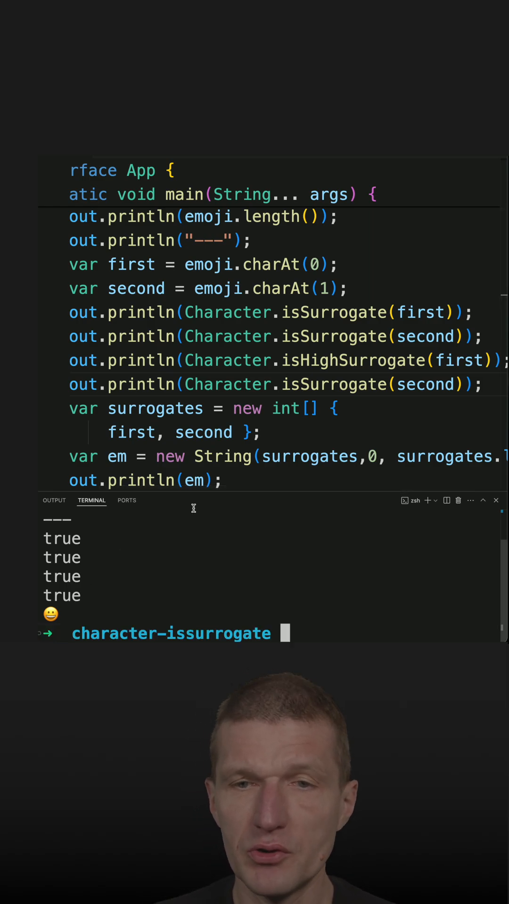
scroll("down", 3)
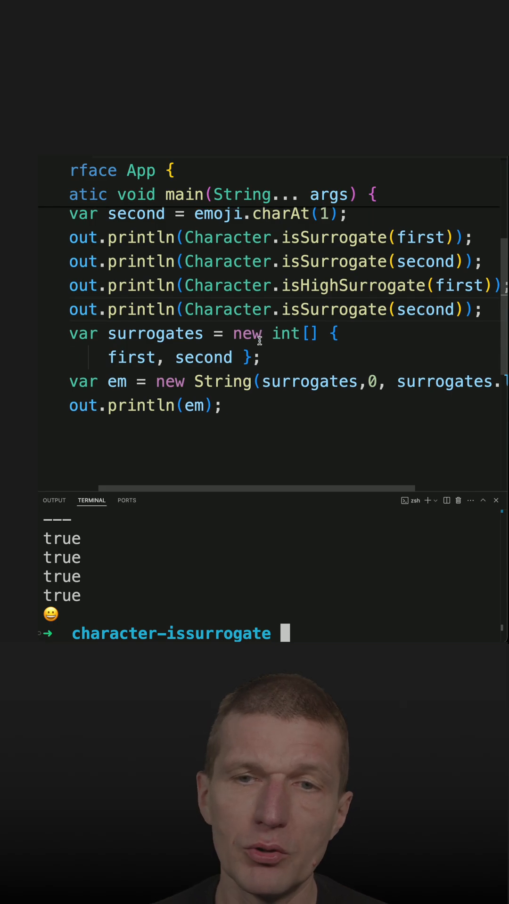